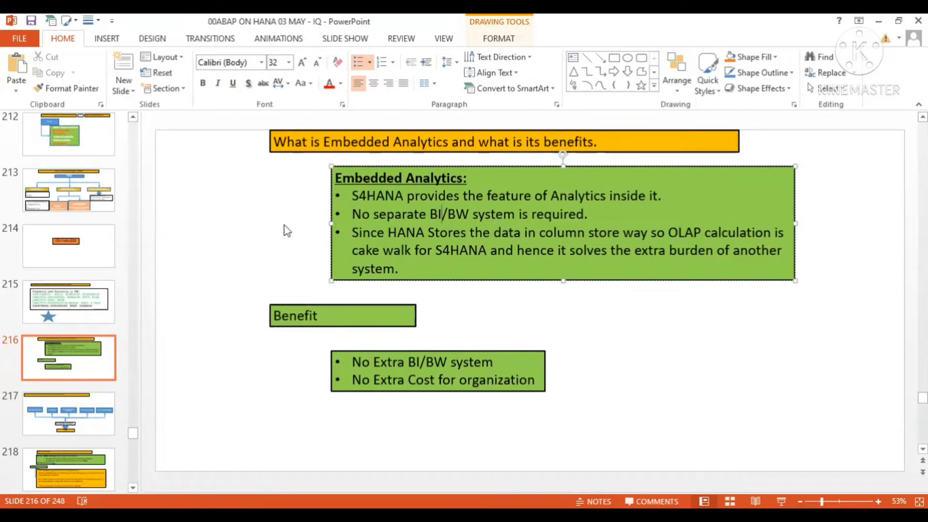
click(588, 215)
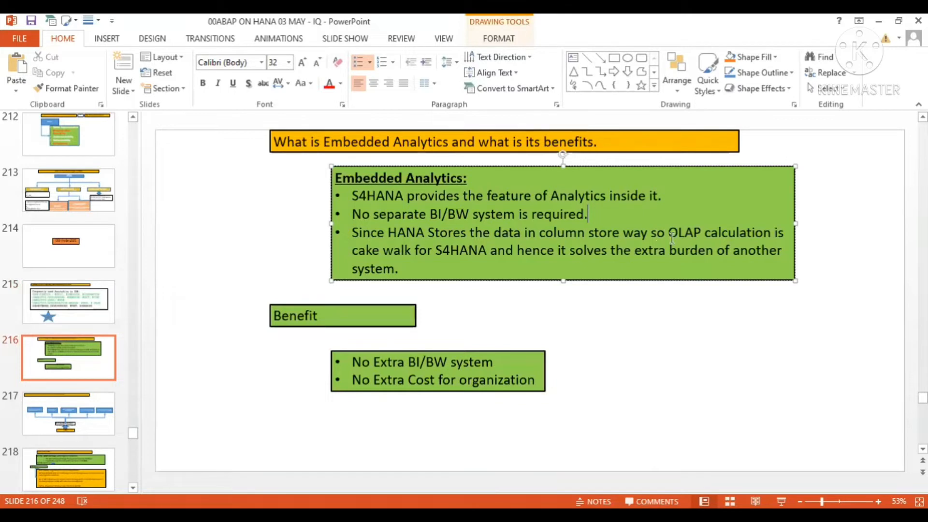
mouse_move(470, 258)
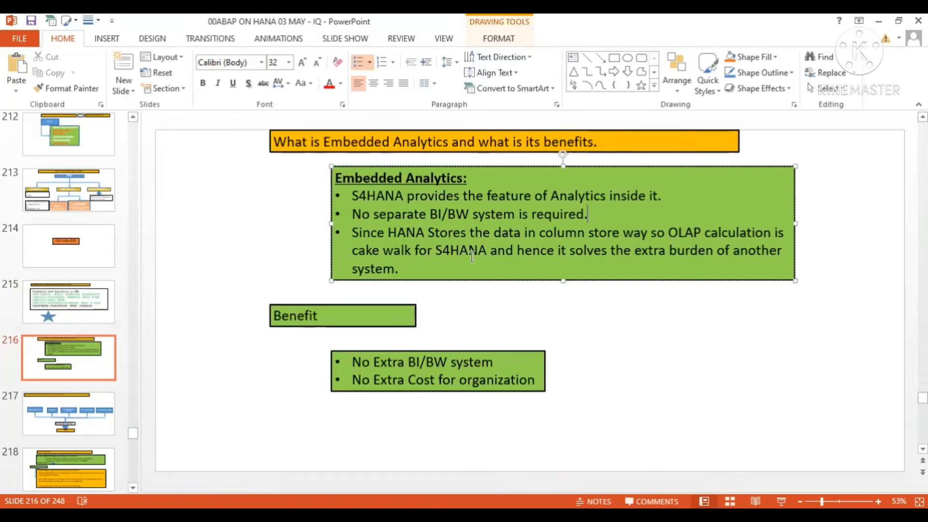
mouse_move(565, 261)
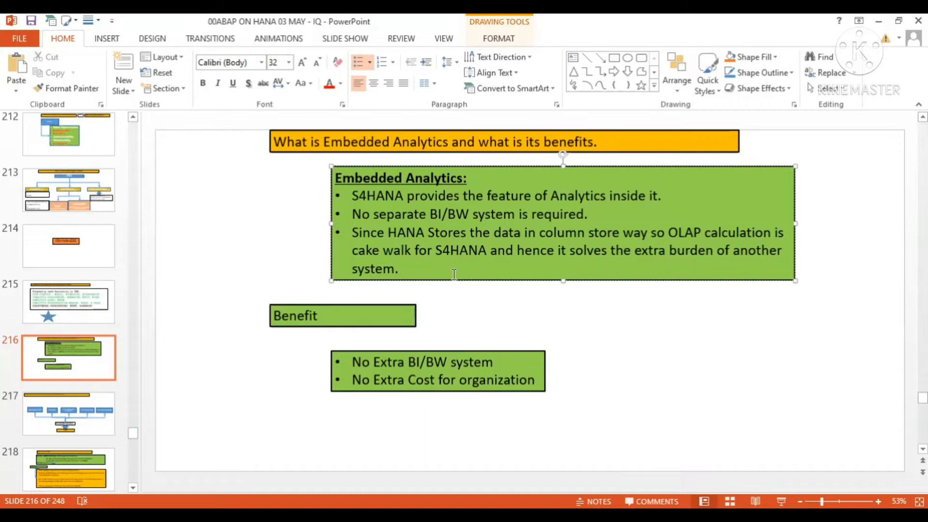
click(343, 315)
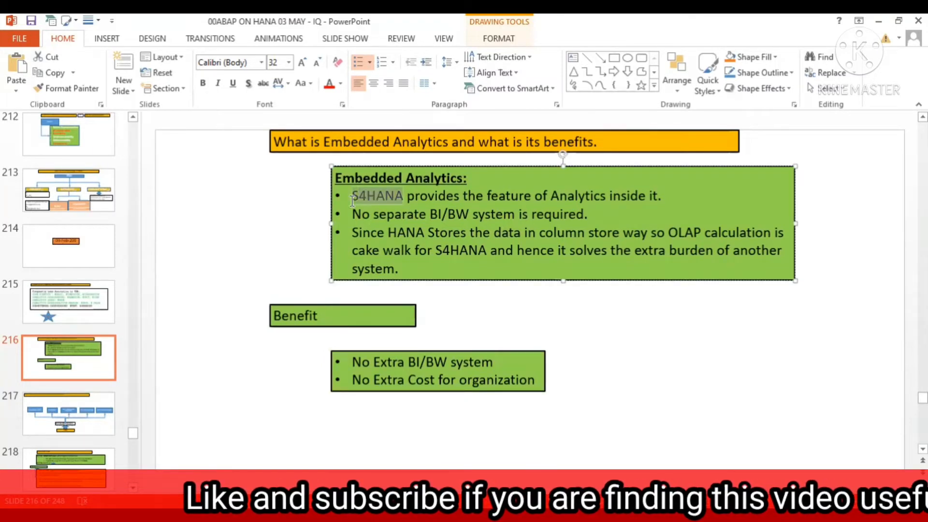
click(438, 371)
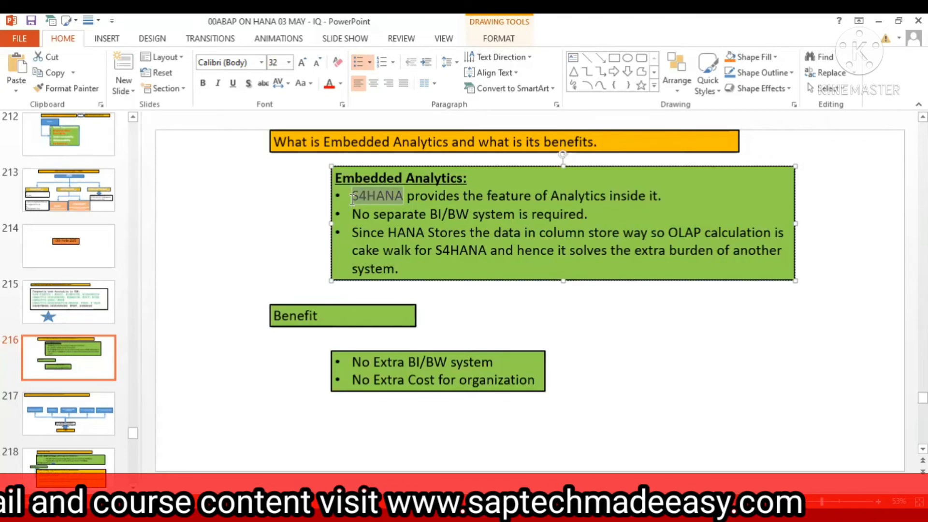
click(377, 196)
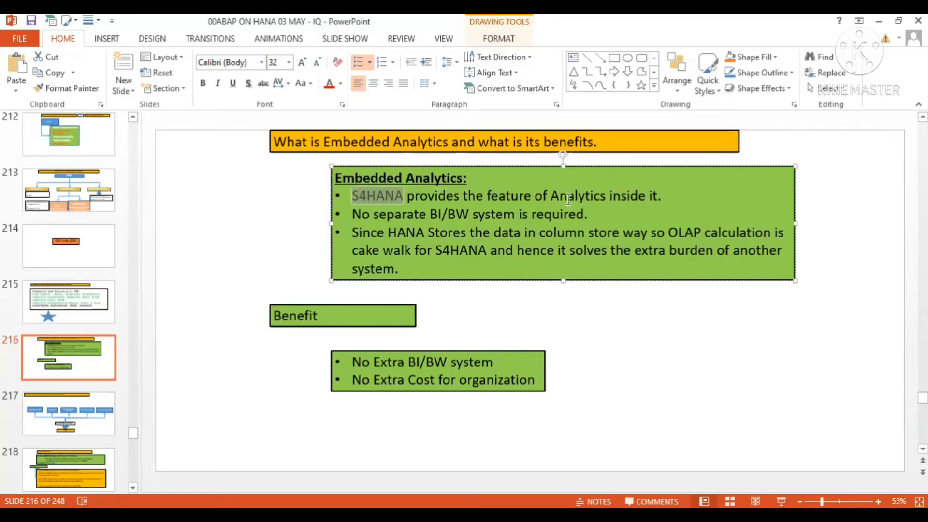
click(665, 195)
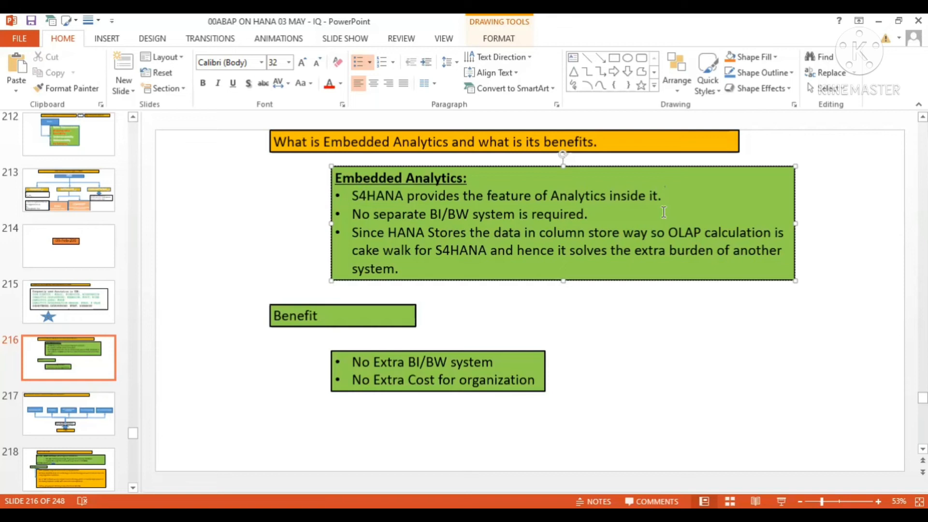
mouse_move(424, 370)
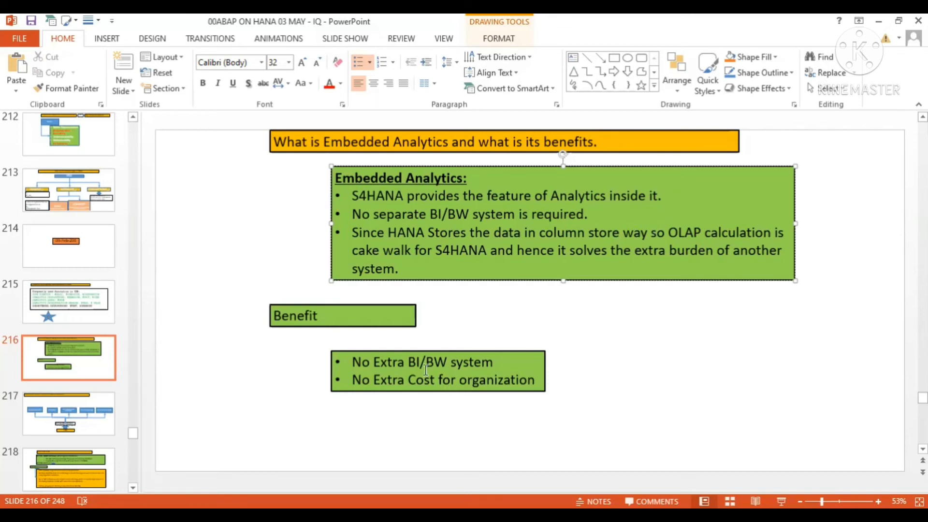
click(437, 371)
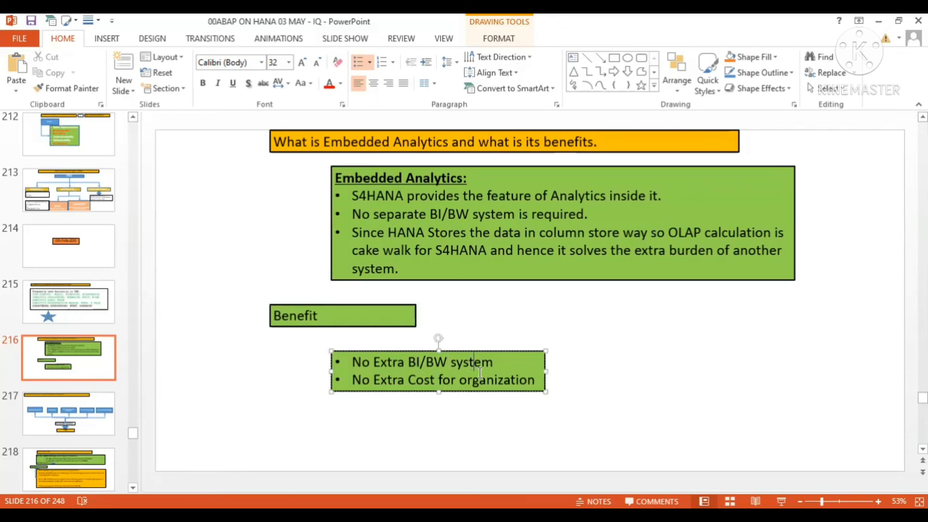